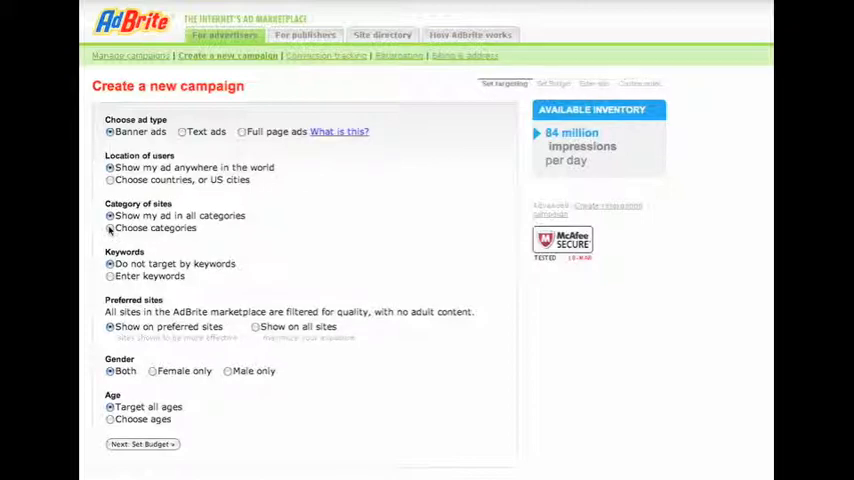
Target the campaign to United States visitors and switch to choosing specific site categories.
{"action": "left_click", "coordinate": [110, 180]}
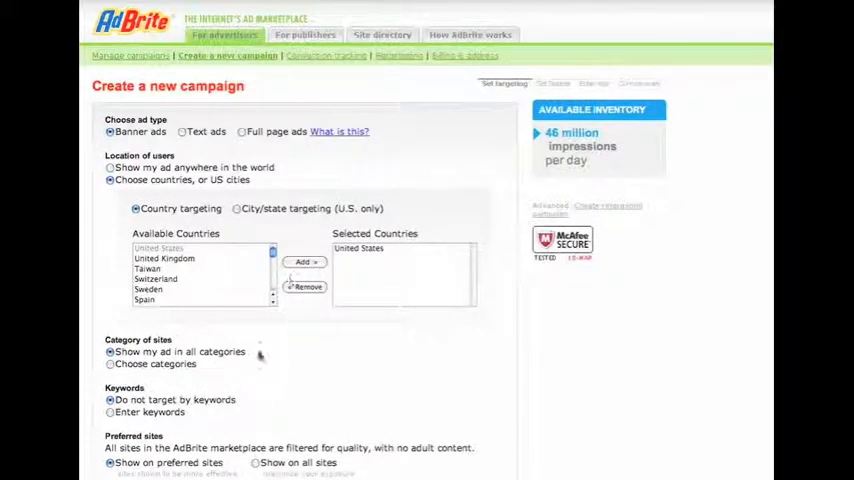
{"action": "left_click", "coordinate": [110, 364]}
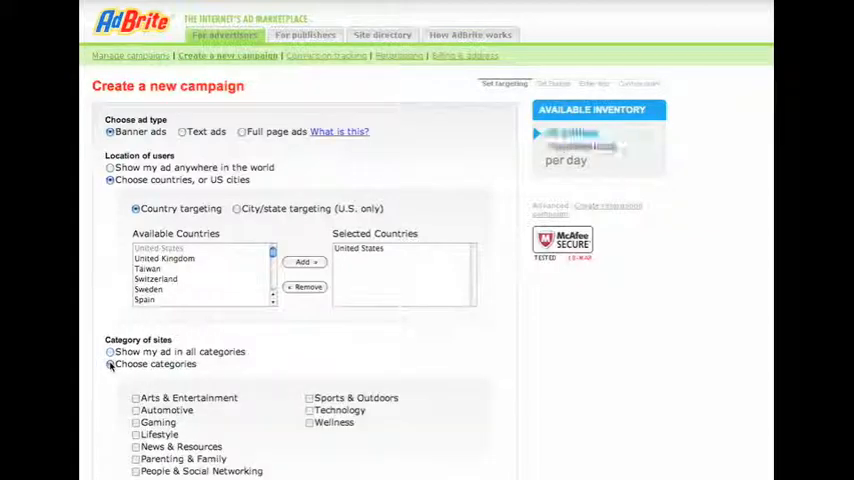
Tick News & Resources under Category of sites, cutting inventory to 10 million daily impressions.
{"action": "scroll", "scroll_direction": "down", "scroll_amount": 3}
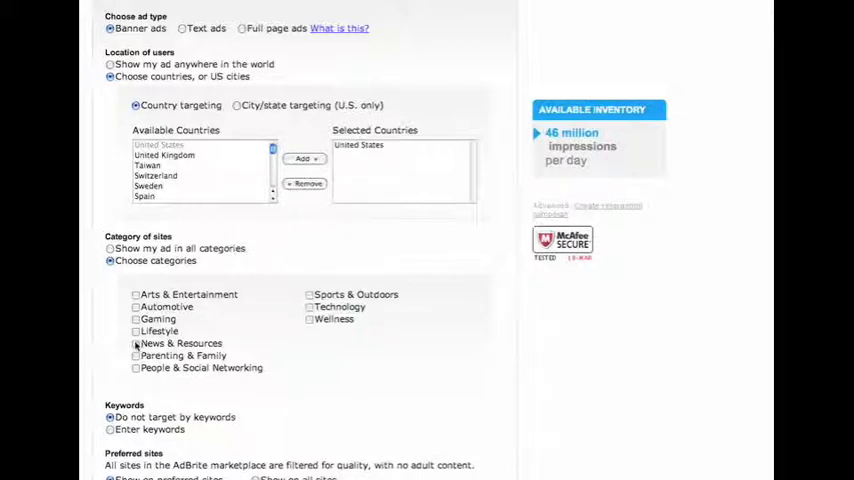
{"action": "left_click", "coordinate": [136, 343]}
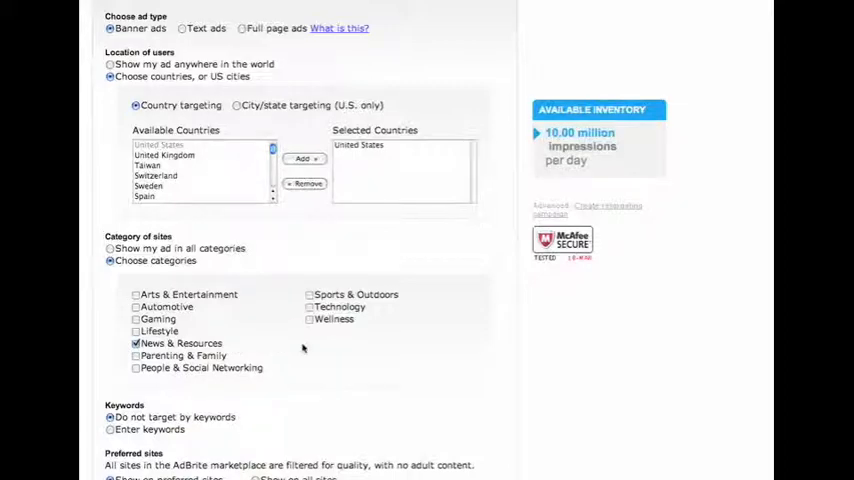
{"action": "scroll", "scroll_direction": "down", "scroll_amount": 3}
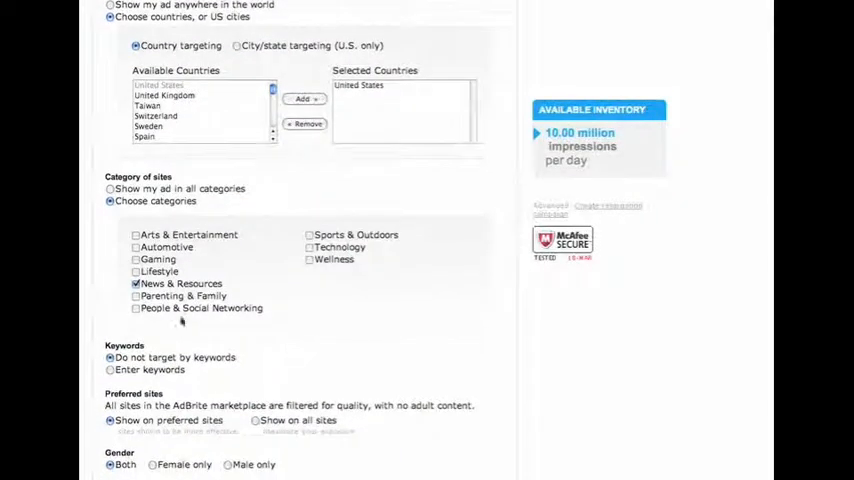
{"action": "left_click", "coordinate": [136, 308]}
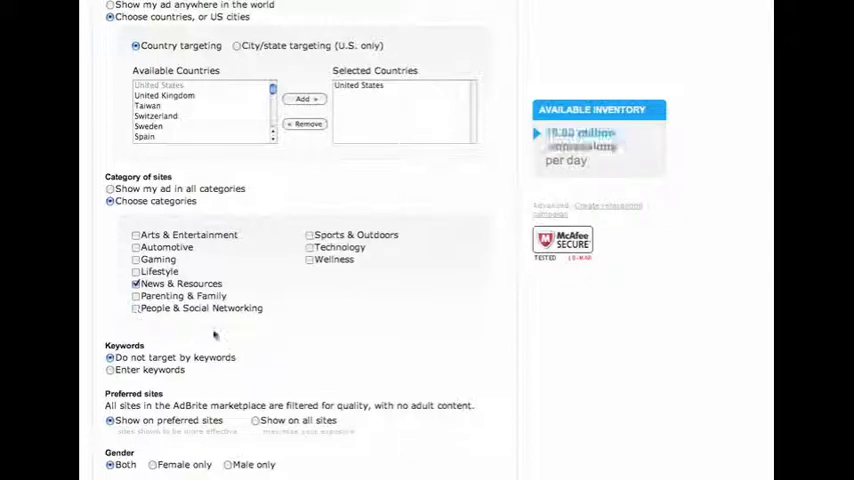
{"action": "scroll", "scroll_direction": "down", "scroll_amount": 3}
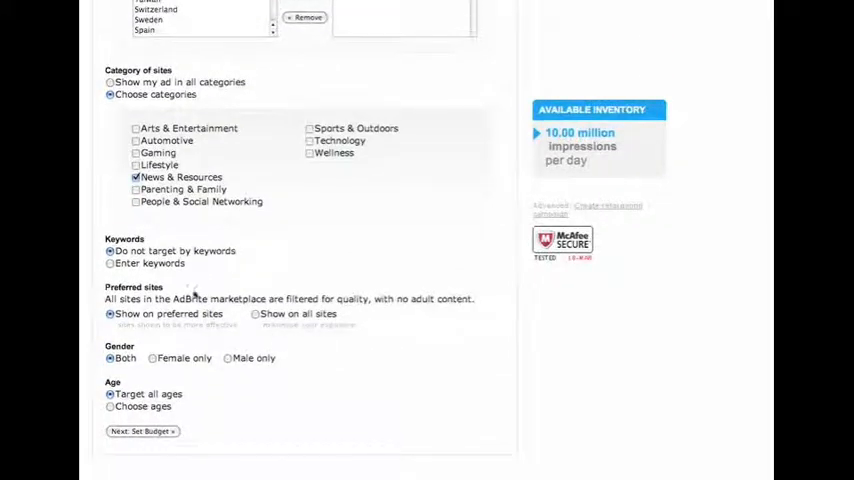
Enable keyword targeting and enter options trading phrases like 'stock option trading', one per line.
{"action": "left_click", "coordinate": [110, 263]}
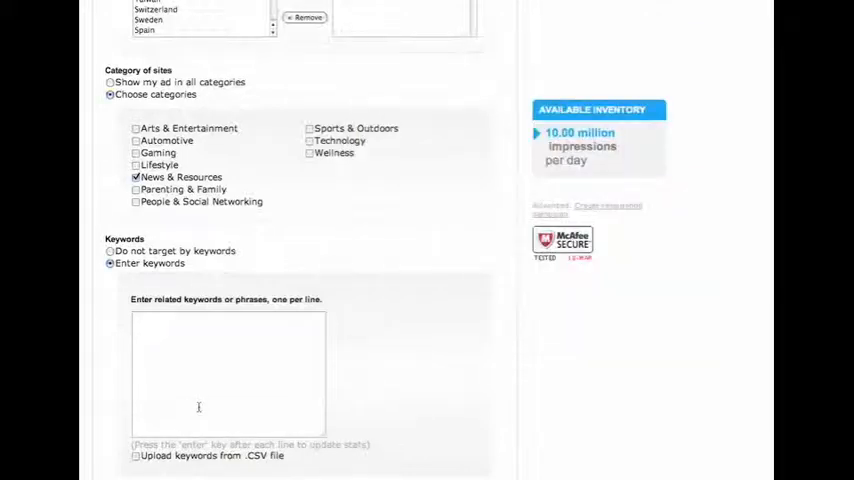
{"action": "type", "text": "stock option trading"}
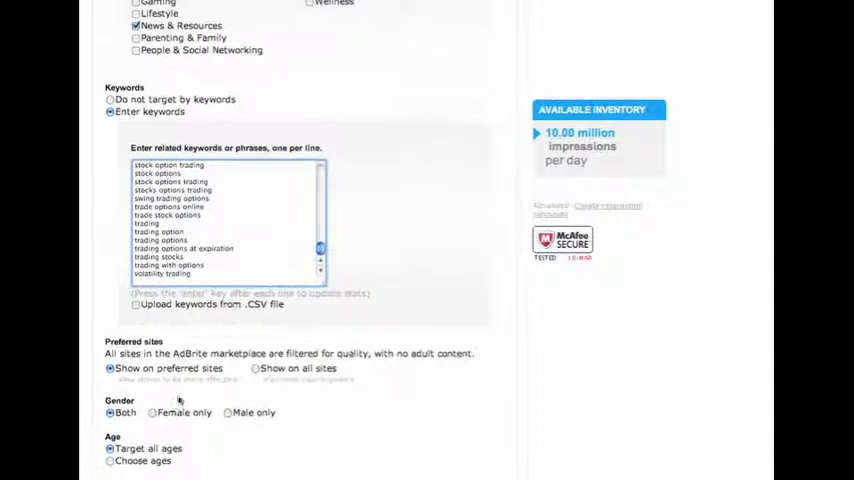
{"action": "scroll", "scroll_direction": "down", "scroll_amount": 3}
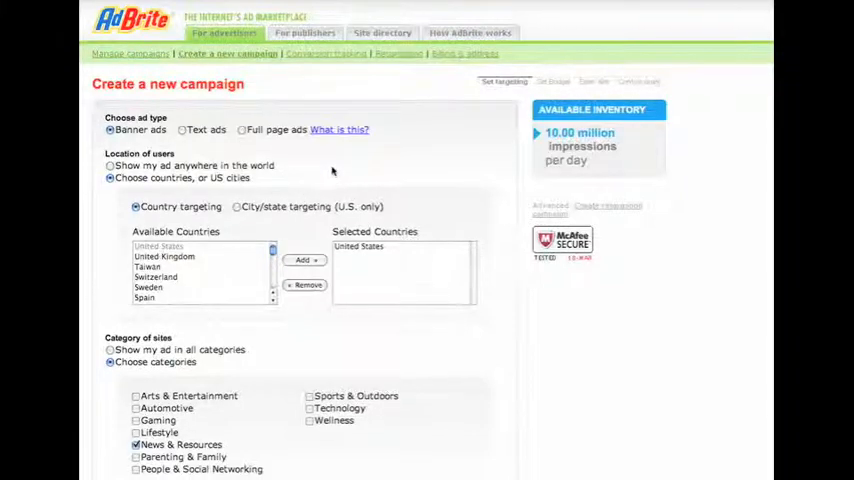
{"action": "scroll", "scroll_direction": "down", "scroll_amount": 3}
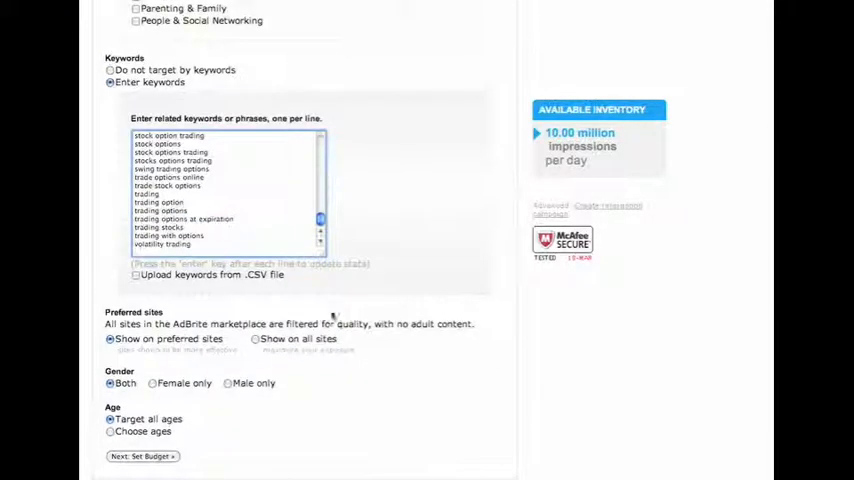
{"action": "scroll", "scroll_direction": "down", "scroll_amount": 3}
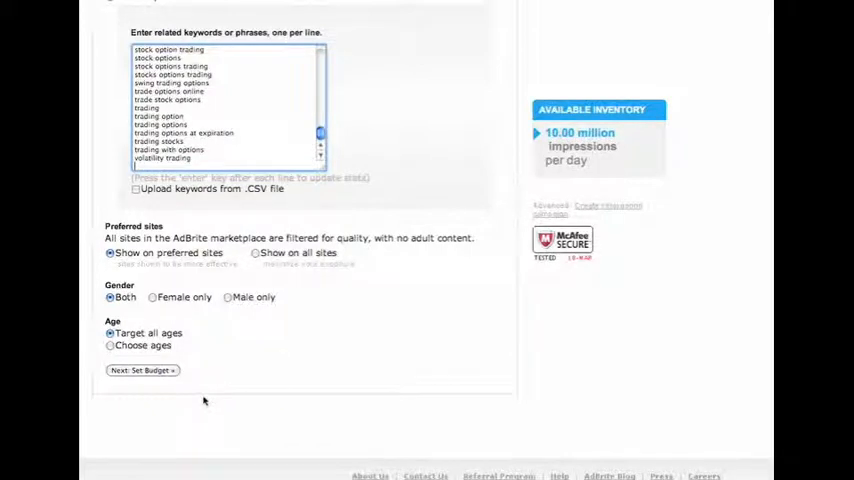
{"action": "mouse_move", "coordinate": [250, 313]}
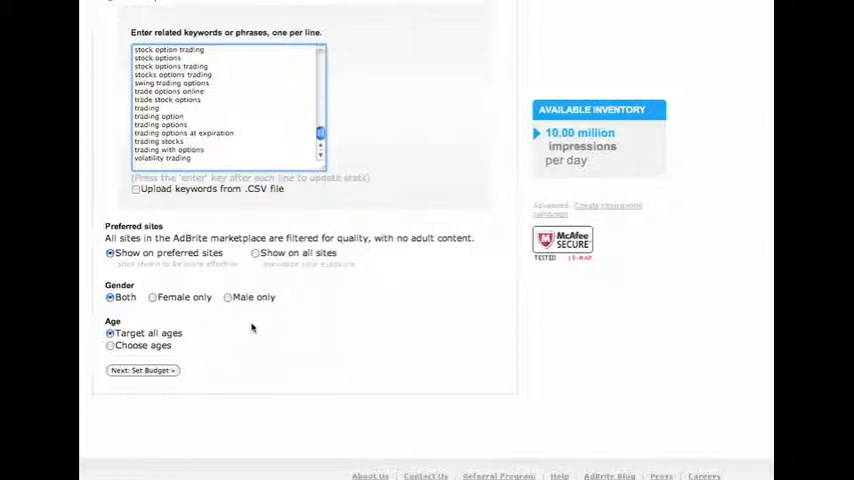
{"action": "mouse_move", "coordinate": [247, 263]}
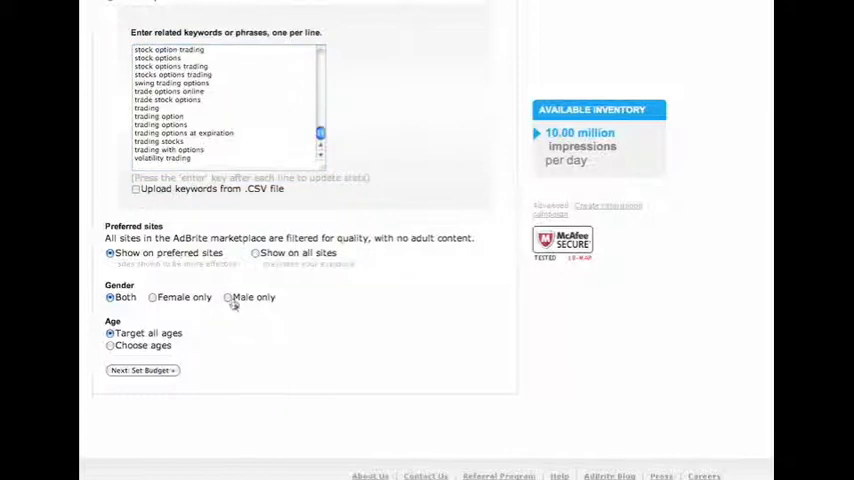
Target male visitors and tick the 25–34, 35–44, 45–54 and 55–64 age groups.
{"action": "left_click", "coordinate": [228, 297]}
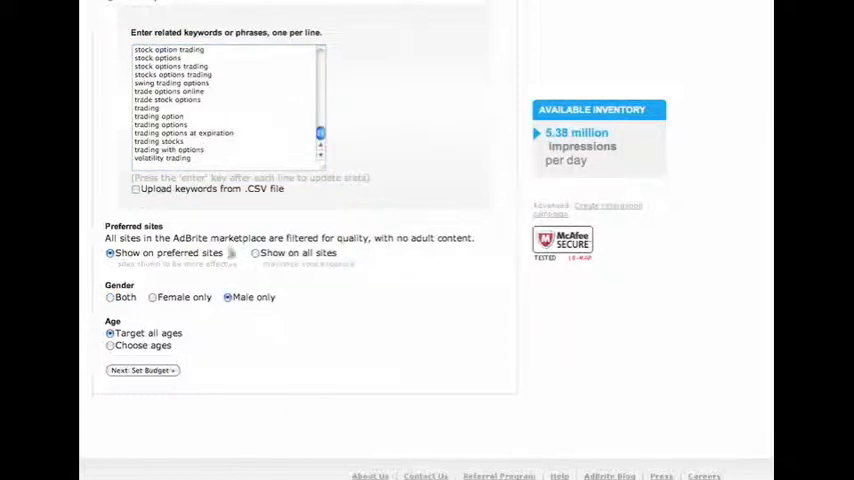
{"action": "mouse_move", "coordinate": [238, 415]}
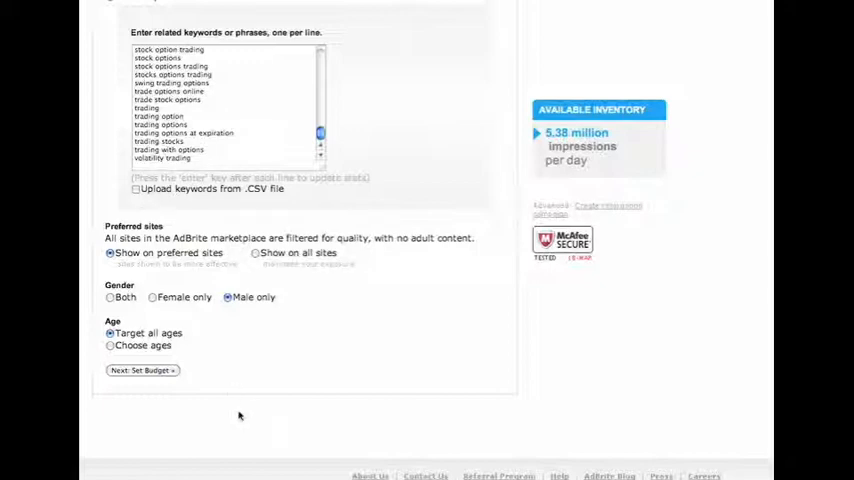
{"action": "mouse_move", "coordinate": [245, 383]}
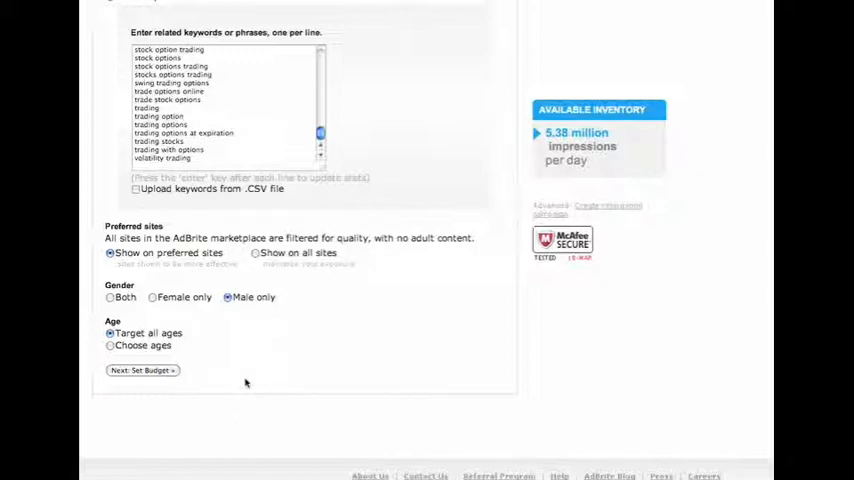
{"action": "left_click", "coordinate": [110, 345]}
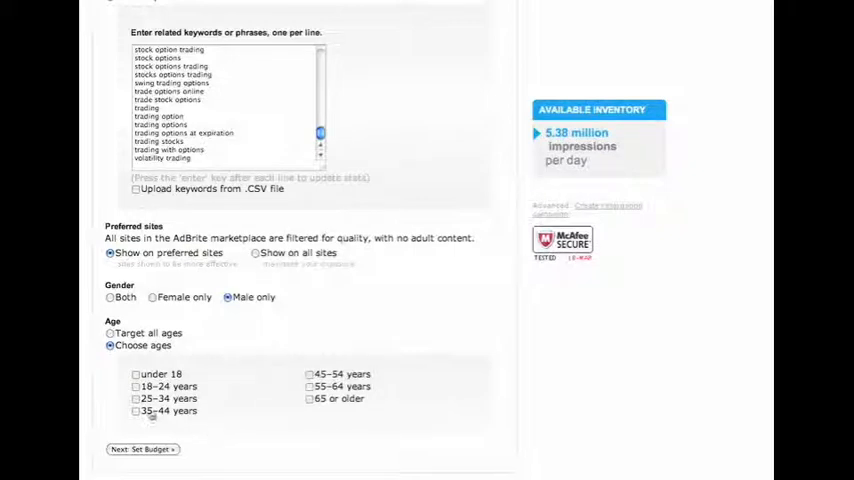
{"action": "left_click", "coordinate": [136, 398]}
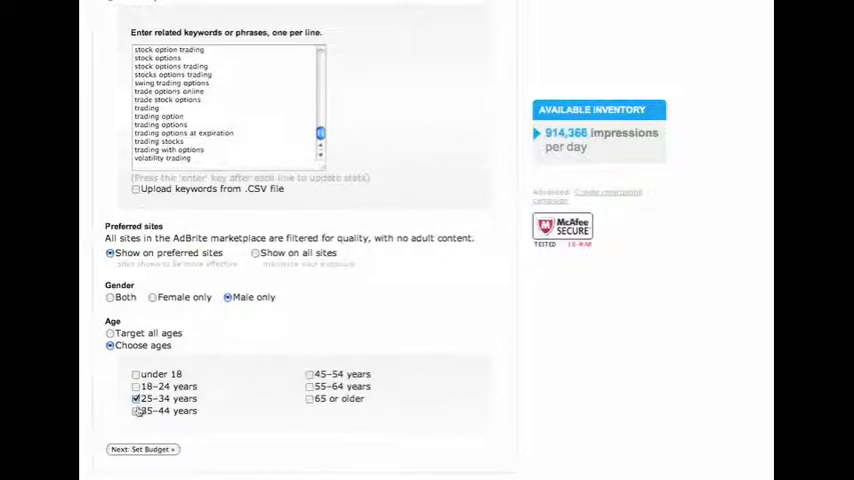
{"action": "left_click", "coordinate": [135, 410]}
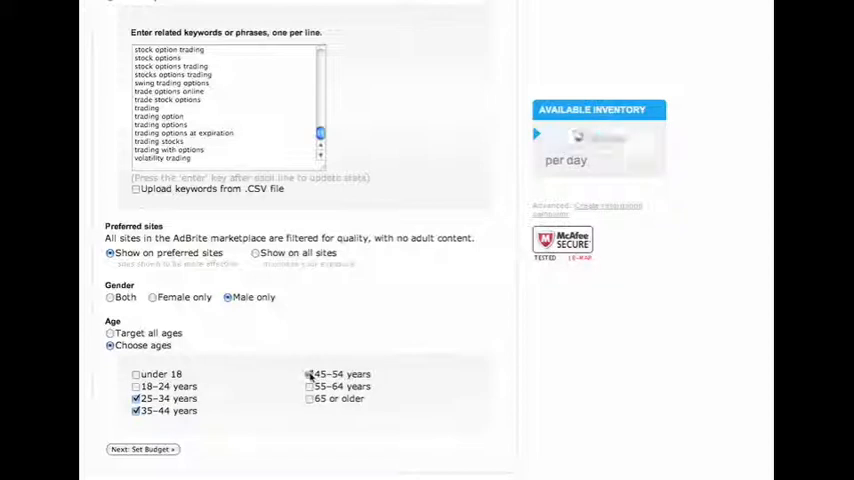
{"action": "left_click", "coordinate": [310, 373]}
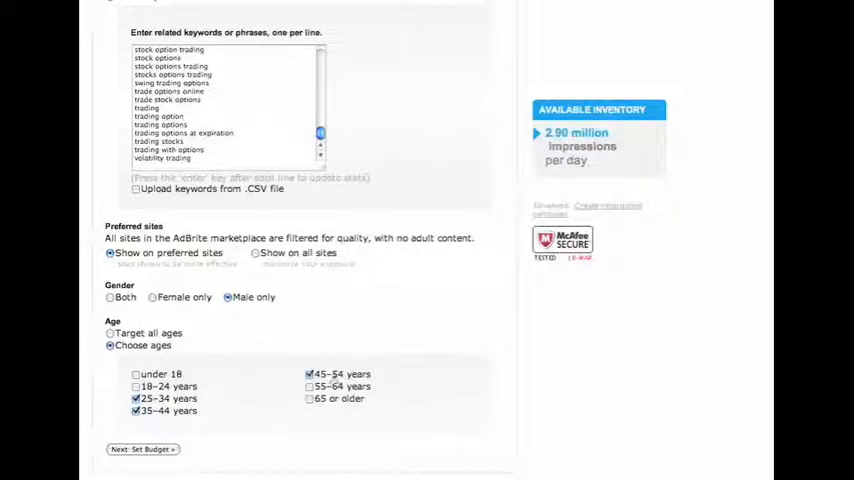
{"action": "left_click", "coordinate": [309, 386]}
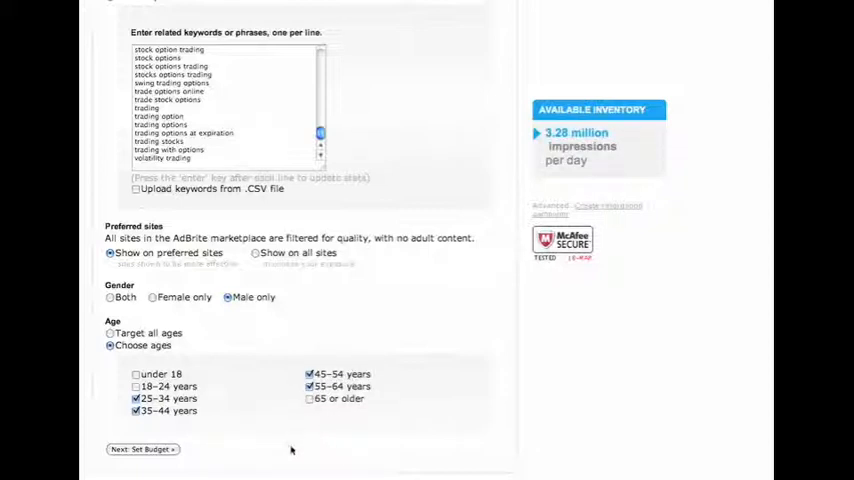
{"action": "mouse_move", "coordinate": [393, 453]}
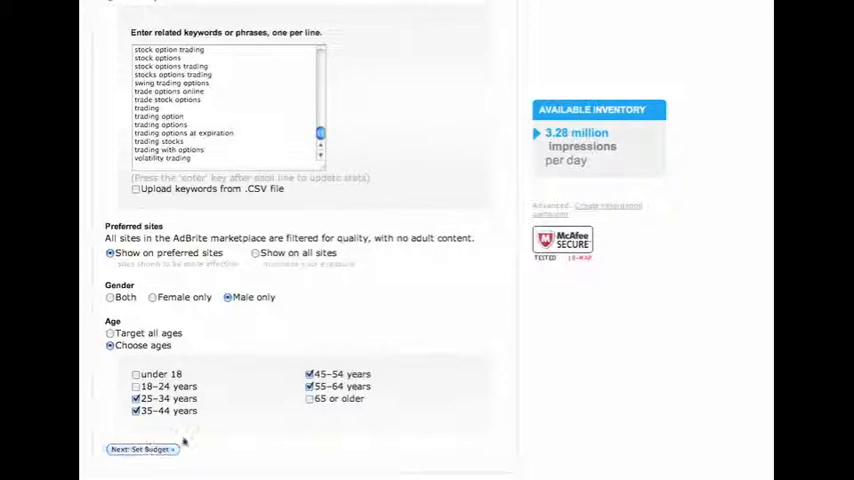
Go to the budget step and switch the campaign to paying for impressions.
{"action": "left_click", "coordinate": [141, 449]}
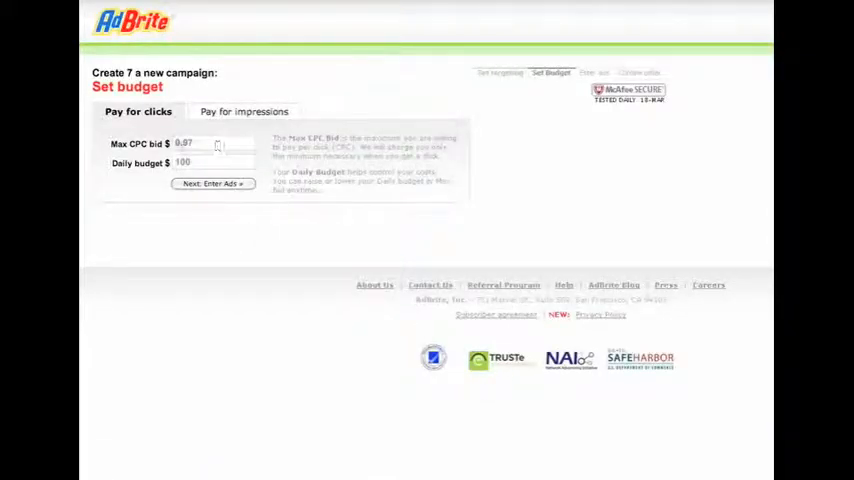
{"action": "left_click", "coordinate": [212, 143]}
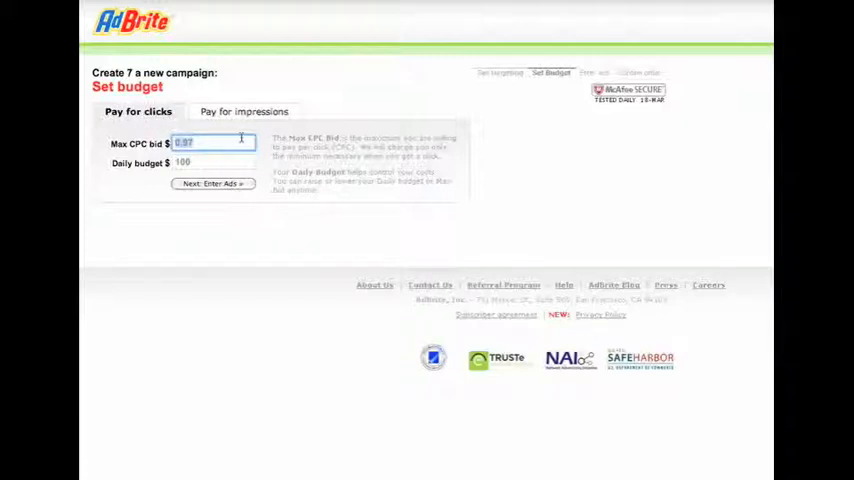
{"action": "left_click", "coordinate": [243, 111]}
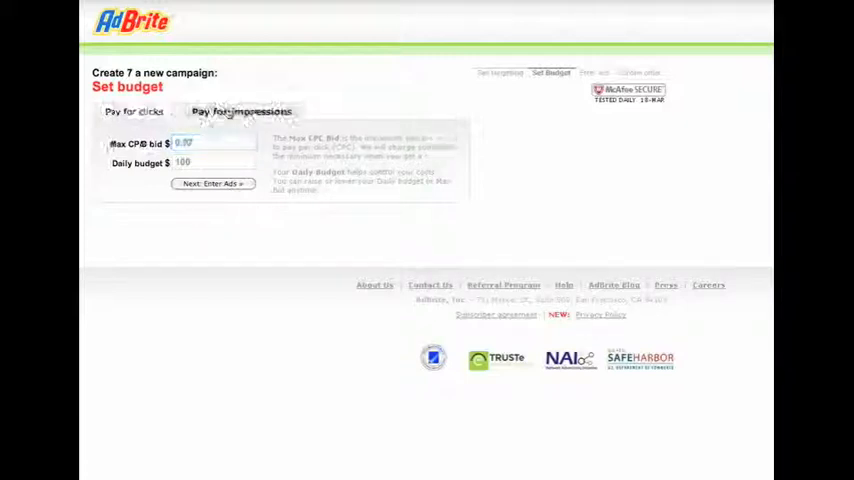
{"action": "left_click", "coordinate": [241, 111]}
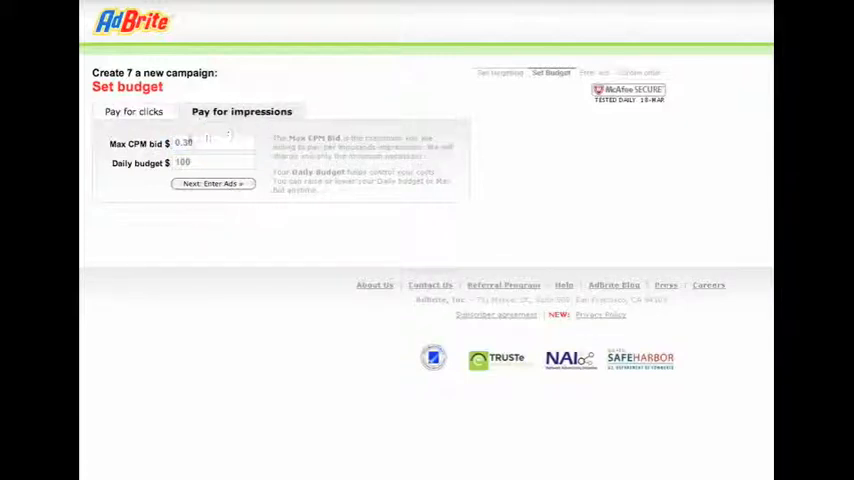
Set the maximum CPM bid to 0.30 and the daily budget to 5.
{"action": "left_click", "coordinate": [212, 143]}
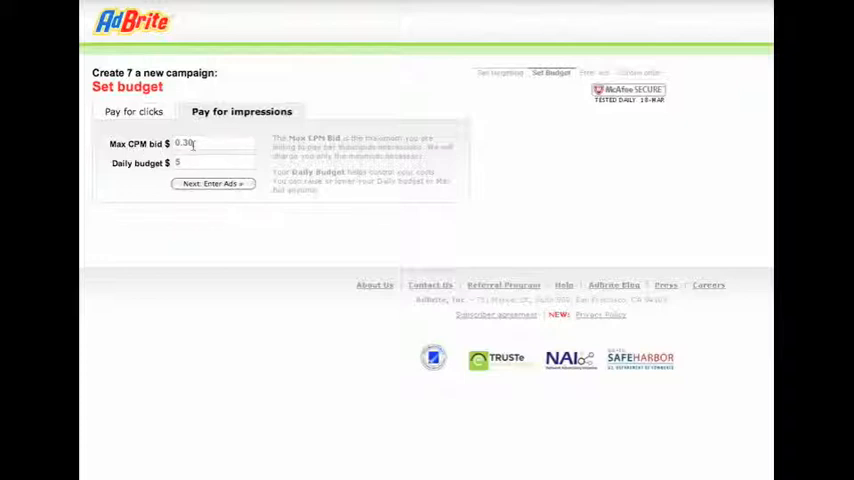
{"action": "left_click", "coordinate": [213, 143]}
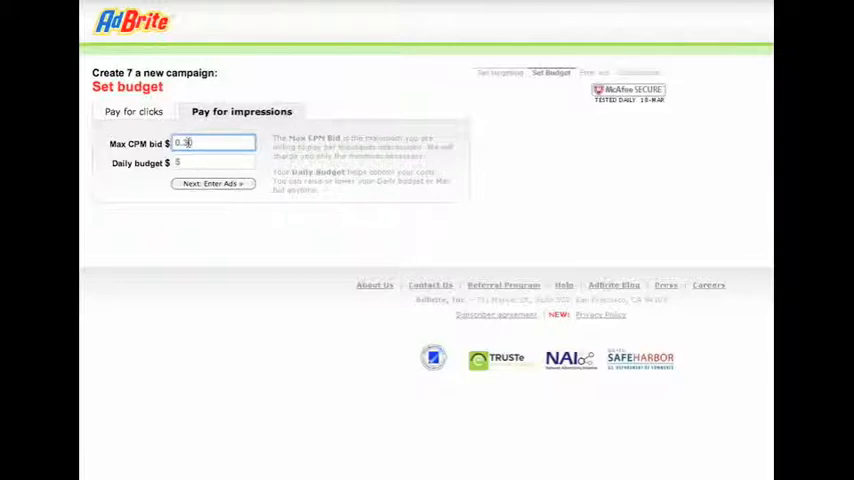
{"action": "type", "text": "0.30"}
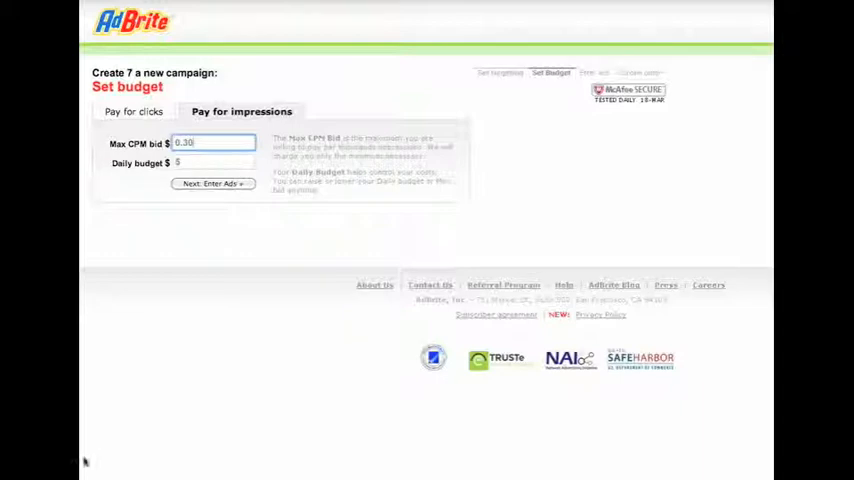
{"action": "left_click", "coordinate": [213, 183]}
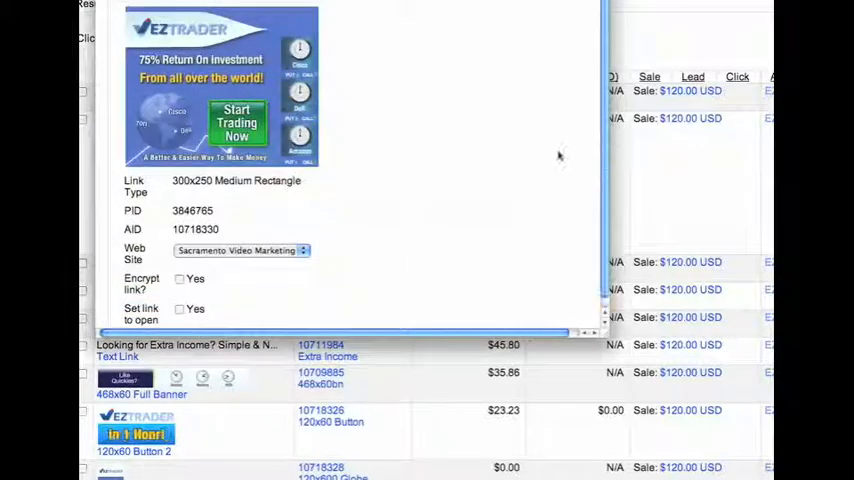
Choose 'Save Image As…' on the 300x250 EZTrader banner image.
{"action": "right_click", "coordinate": [200, 90]}
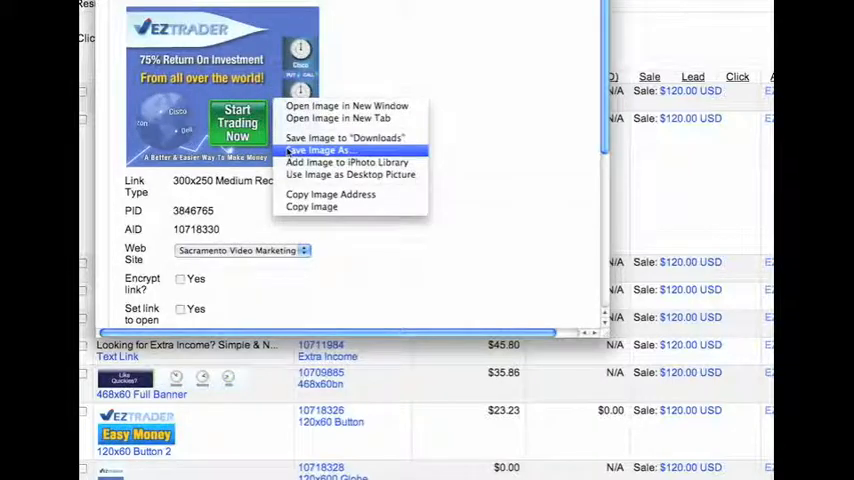
{"action": "left_click", "coordinate": [320, 150]}
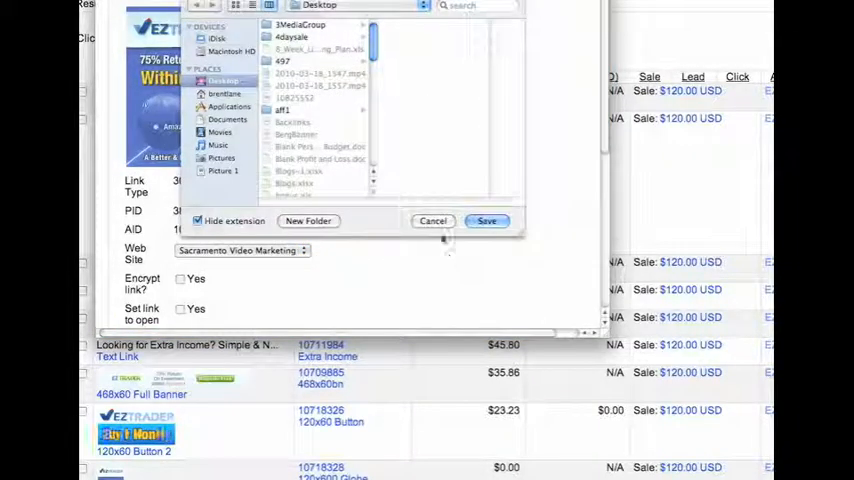